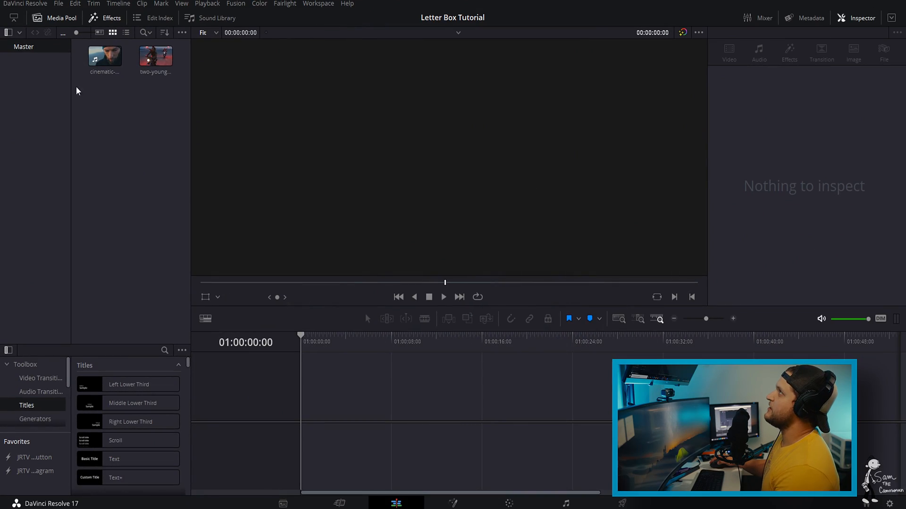
Create a new timeline from the selected portrait and motorcycle clips in the Media Pool.
click(155, 55)
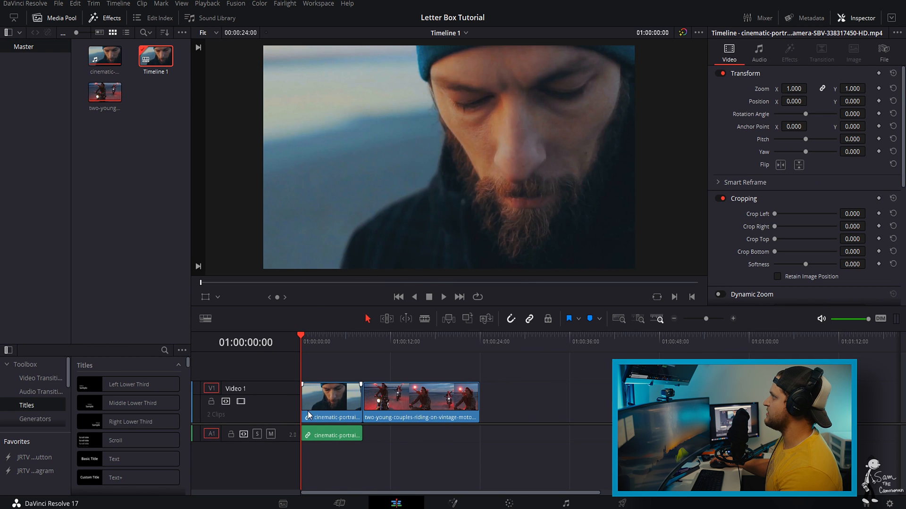
click(271, 434)
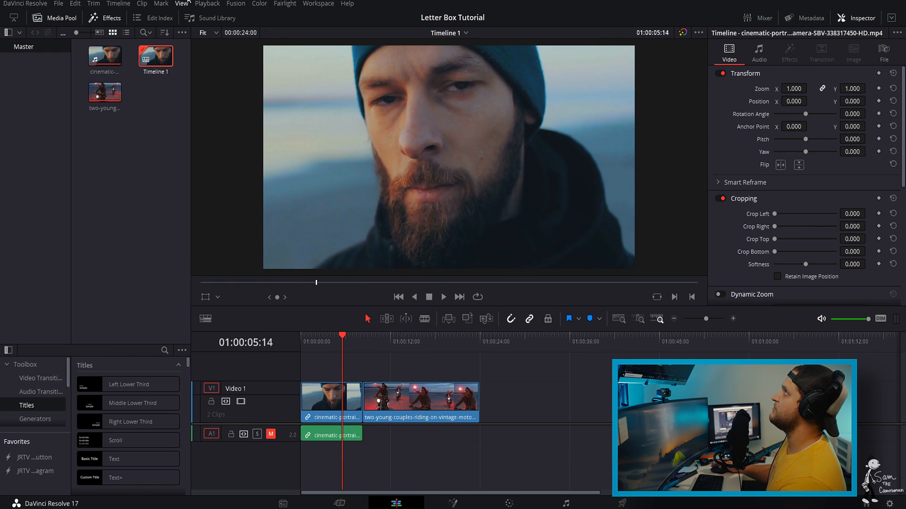
Show the Output Blanking aspect-ratio choices (1.33 to 2.40) from the Timeline menu.
click(118, 4)
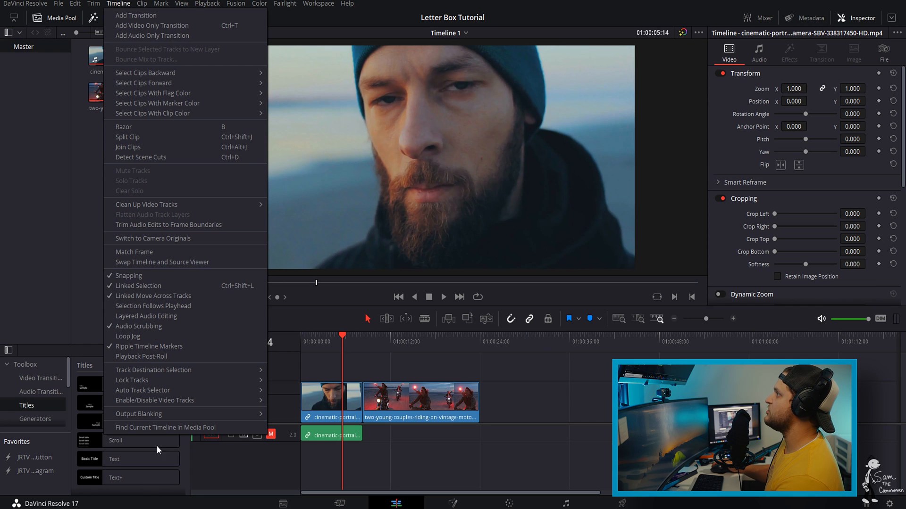
click(137, 415)
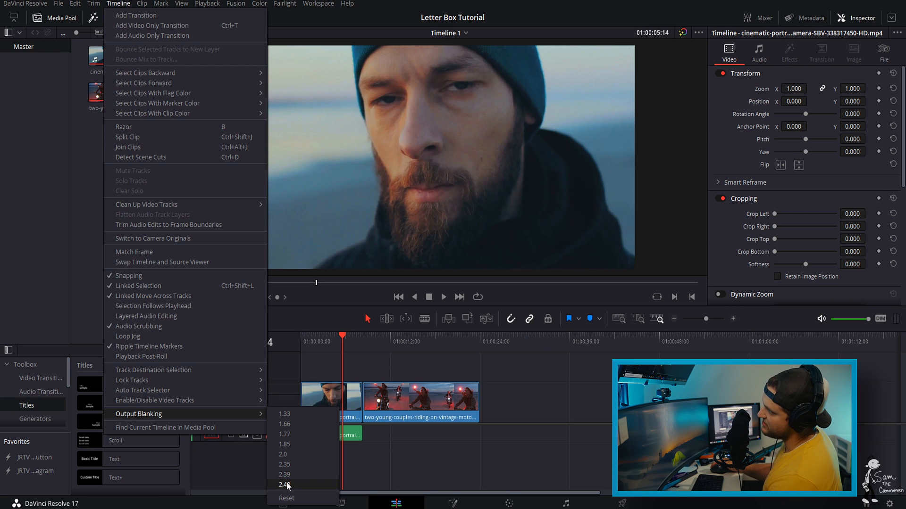
mouse_move(299, 424)
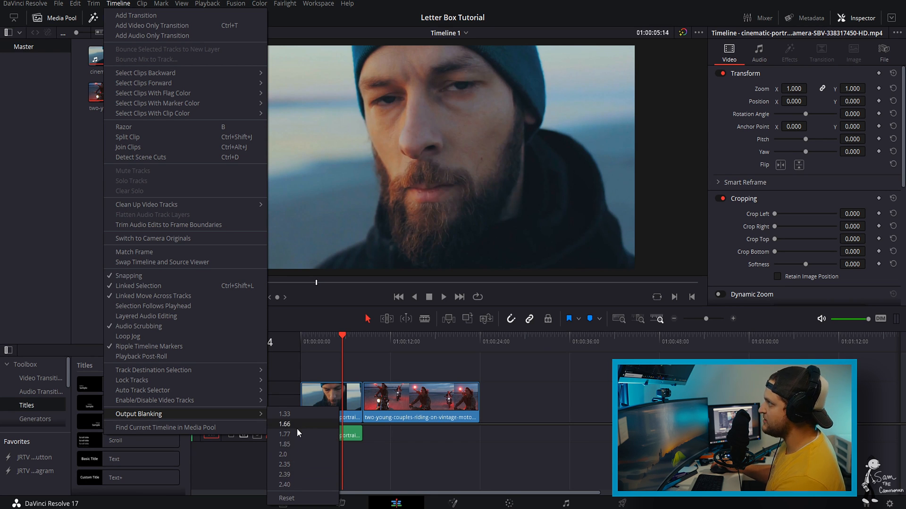
mouse_move(300, 455)
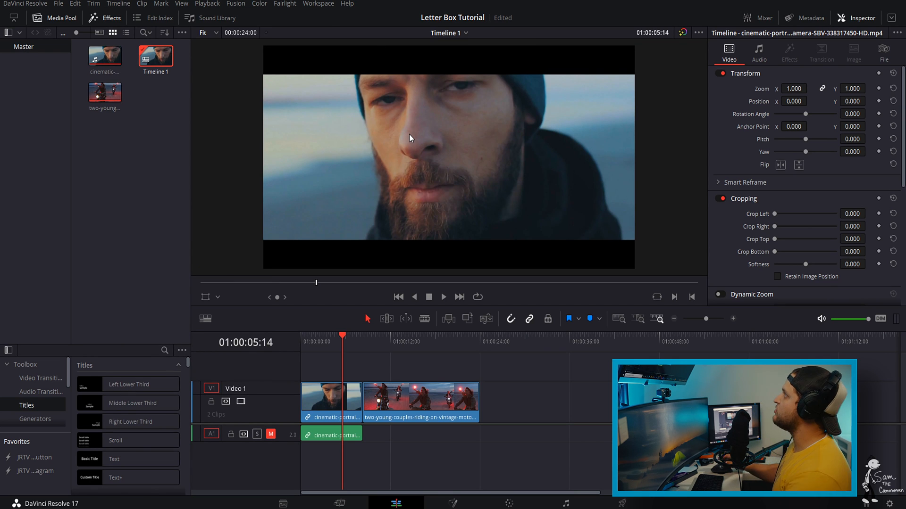
mouse_move(374, 368)
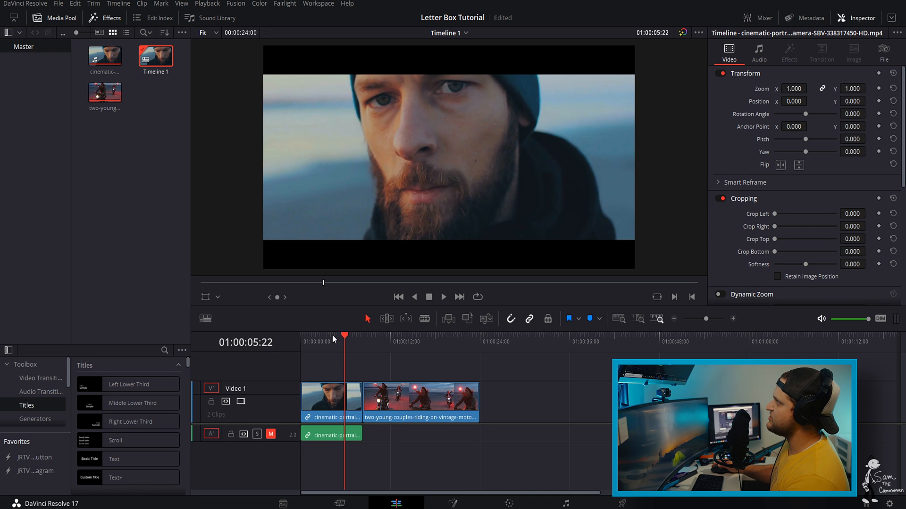
Check the 2.40 letterbox bars on the motorcycle clip later in the timeline.
click(386, 340)
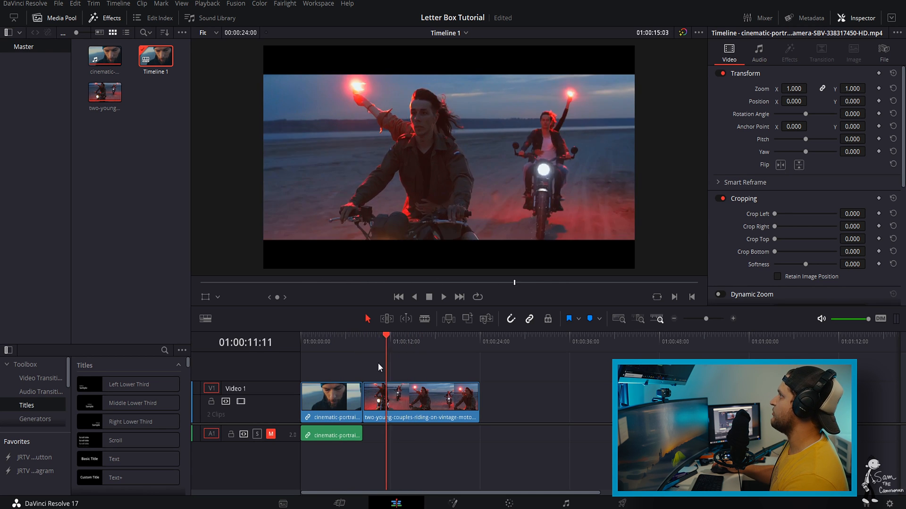